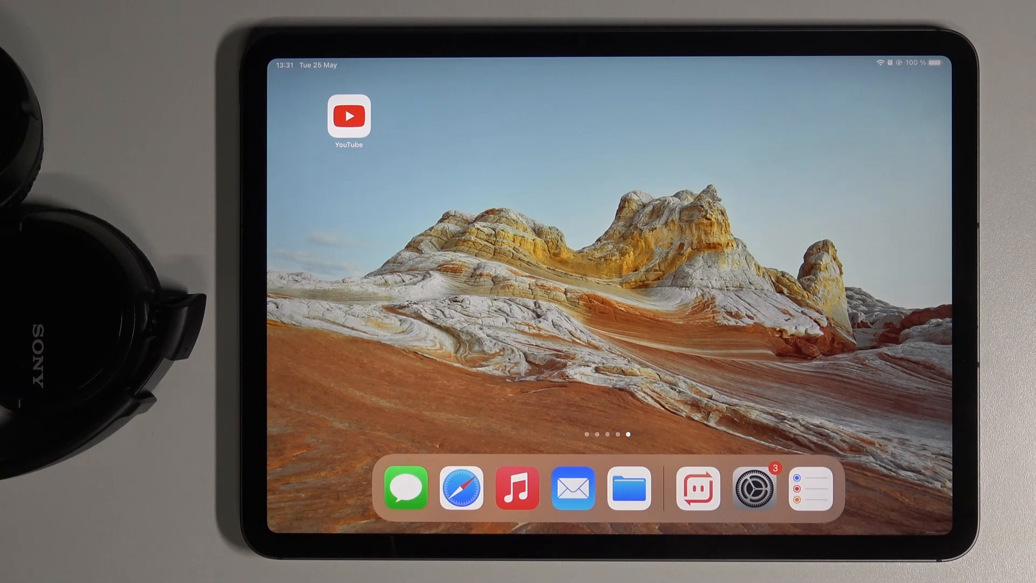
- Go to Settings > General and bring Language & Region into view
{"action": "left_click", "coordinate": [748, 488]}
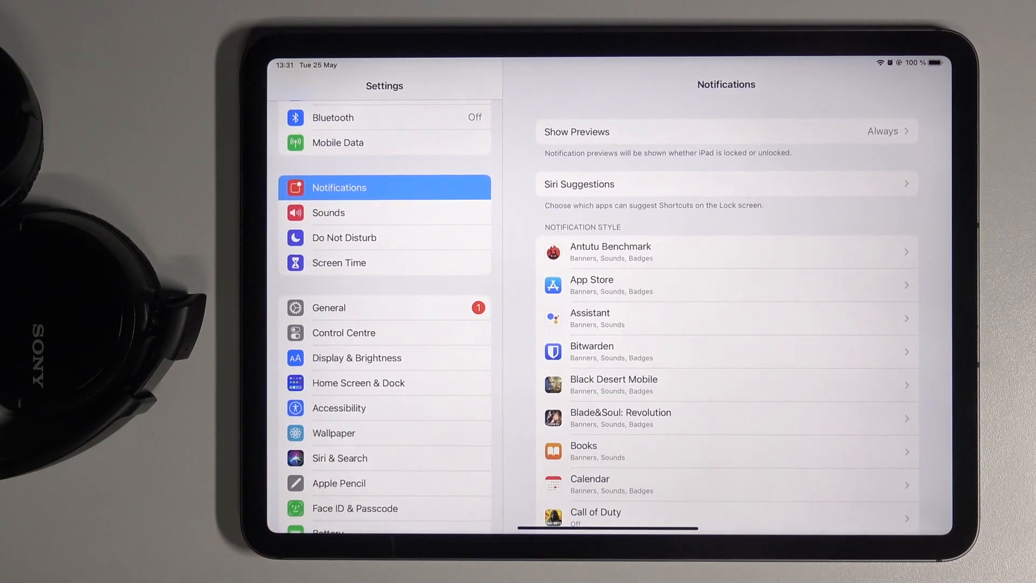
{"action": "left_click", "coordinate": [356, 307]}
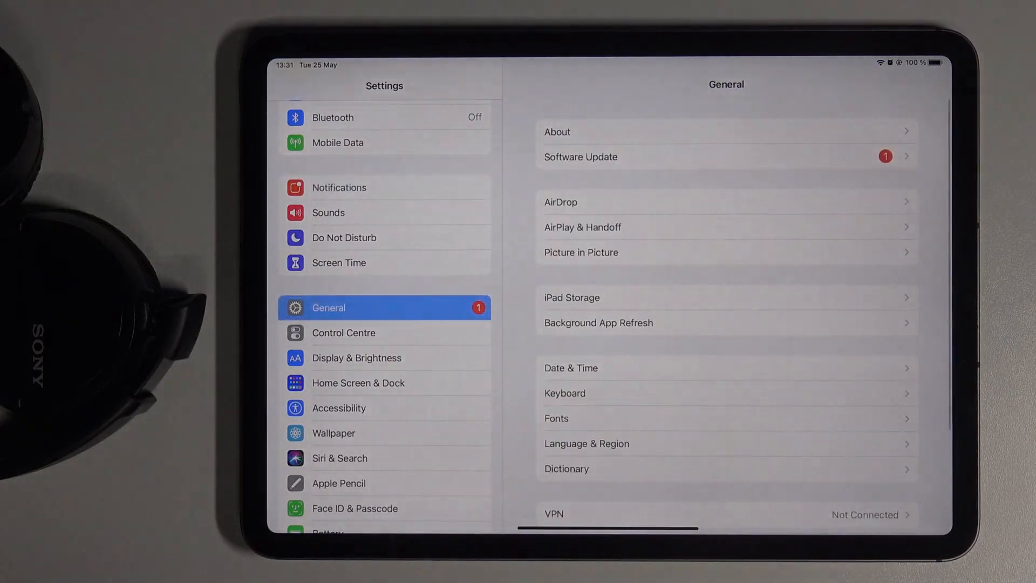
{"action": "scroll", "scroll_direction": "down", "scroll_amount": 3}
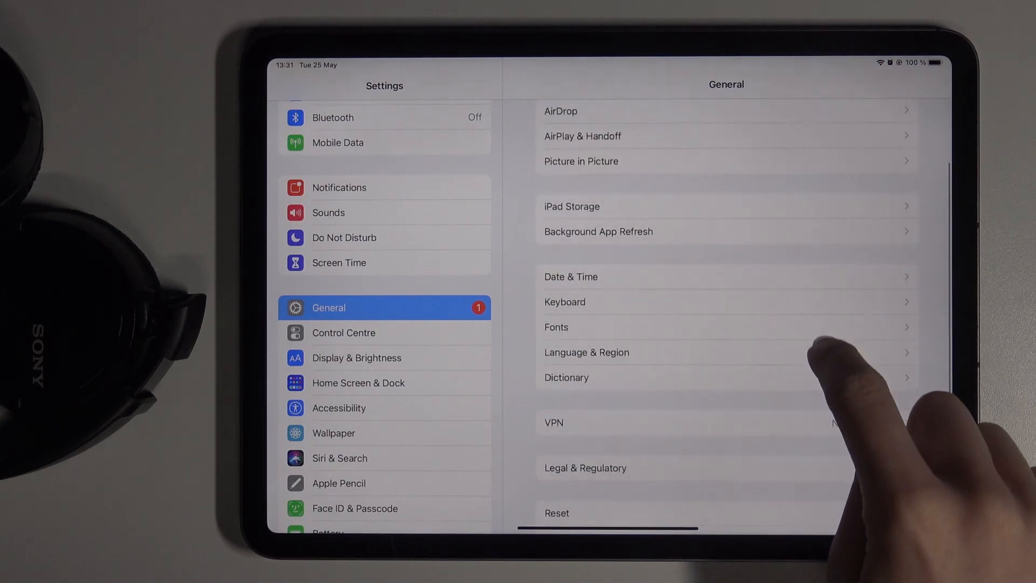
- Change the iPad language to Dansk under Language & Region and confirm with Continue
{"action": "left_click", "coordinate": [585, 351]}
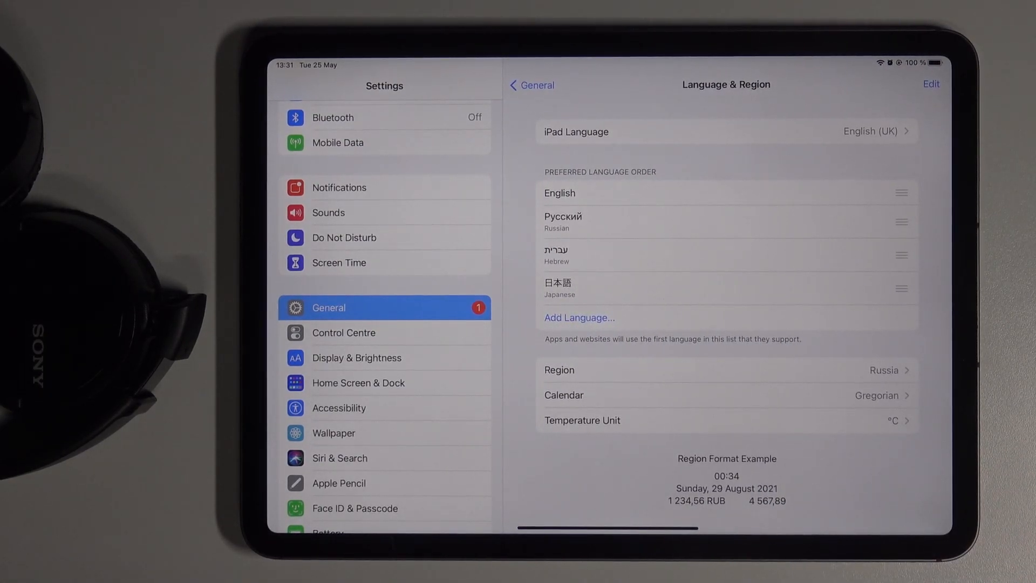
{"action": "left_click", "coordinate": [725, 132]}
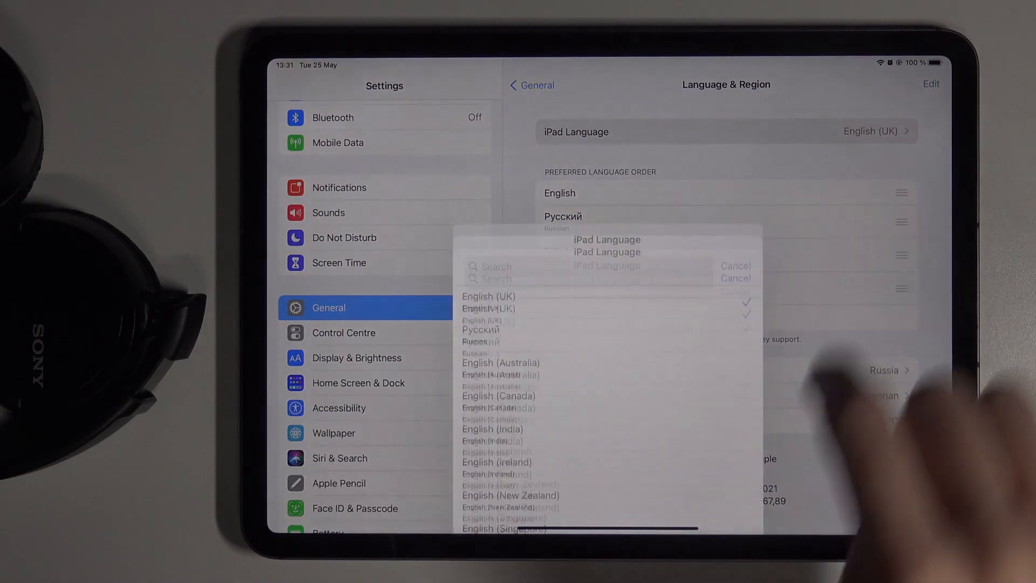
{"action": "scroll", "scroll_direction": "down", "scroll_amount": 3}
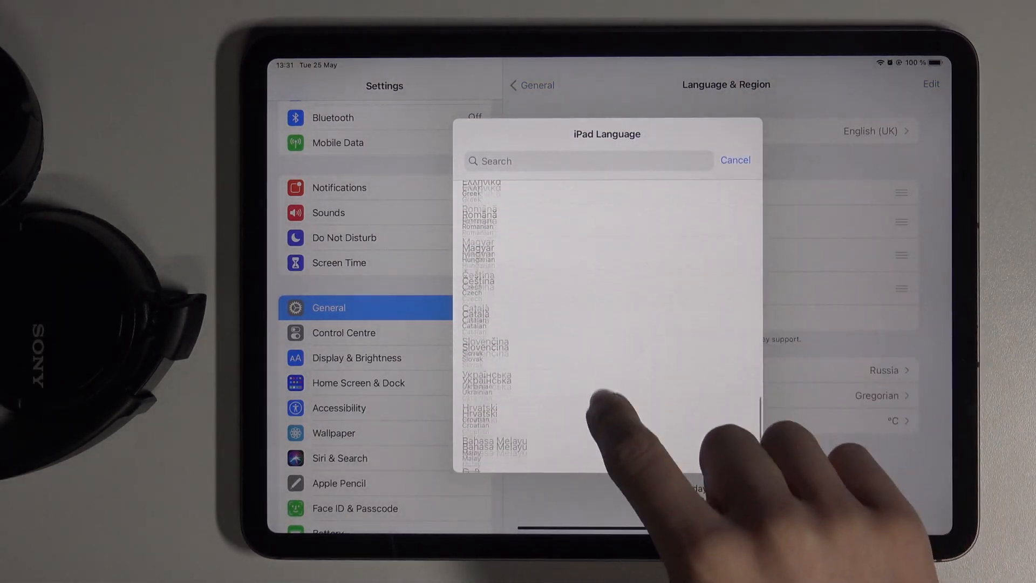
{"action": "scroll", "scroll_direction": "up", "scroll_amount": 3}
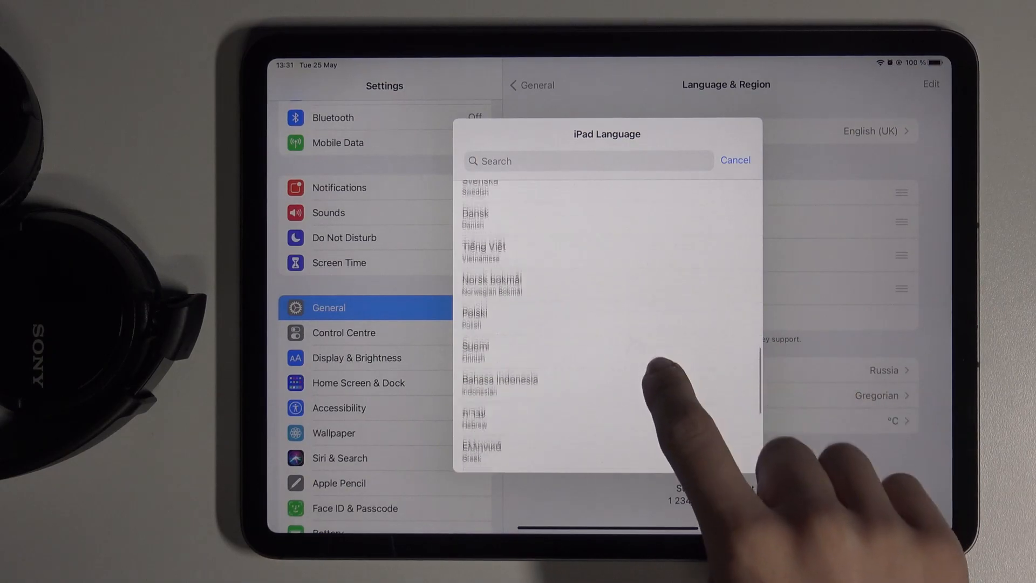
{"action": "left_click", "coordinate": [474, 232]}
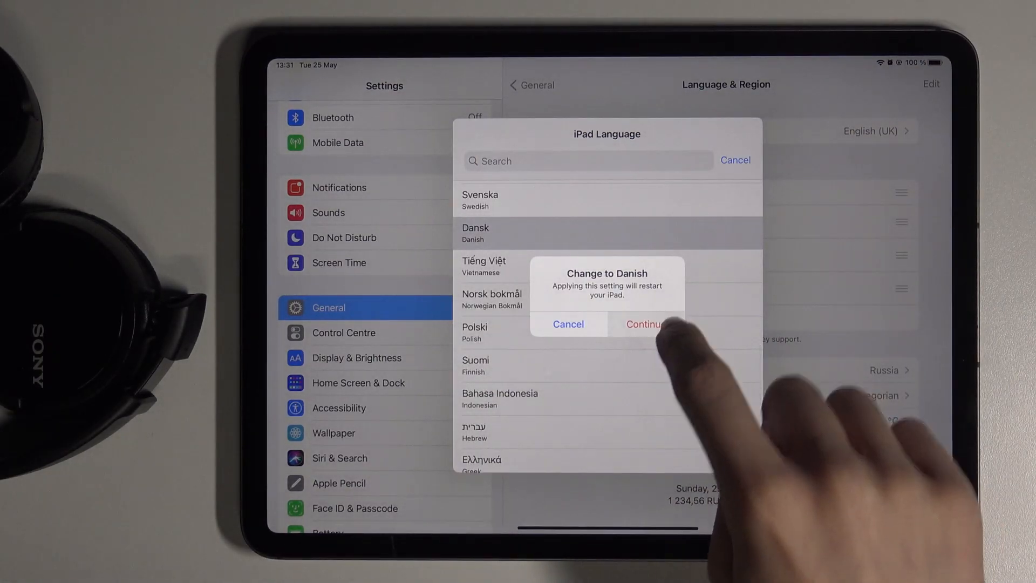
{"action": "left_click", "coordinate": [647, 323]}
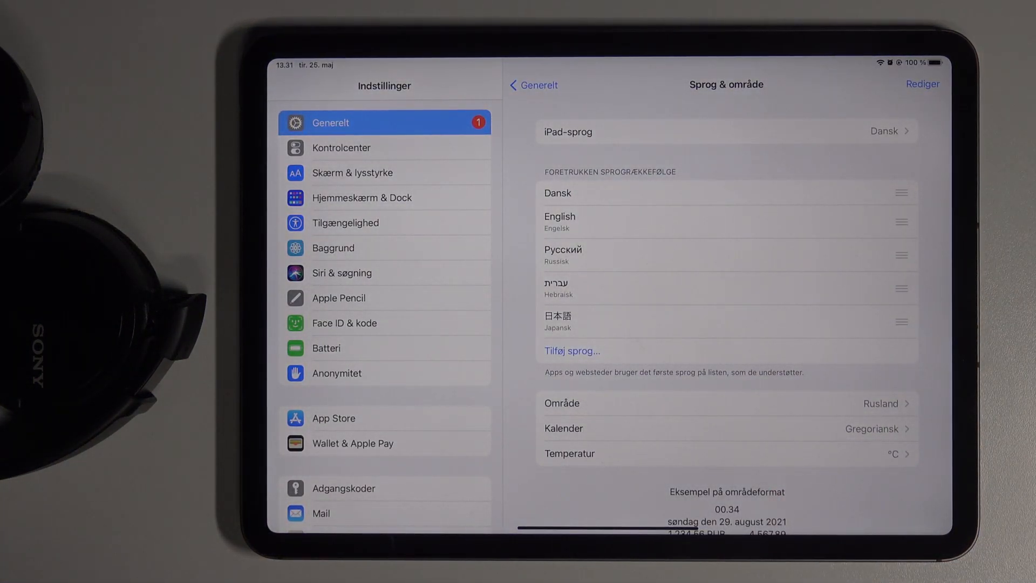
- Move English above Dansk in the preferred order and confirm with Fortsæt
{"action": "scroll", "scroll_direction": "down", "scroll_amount": 3}
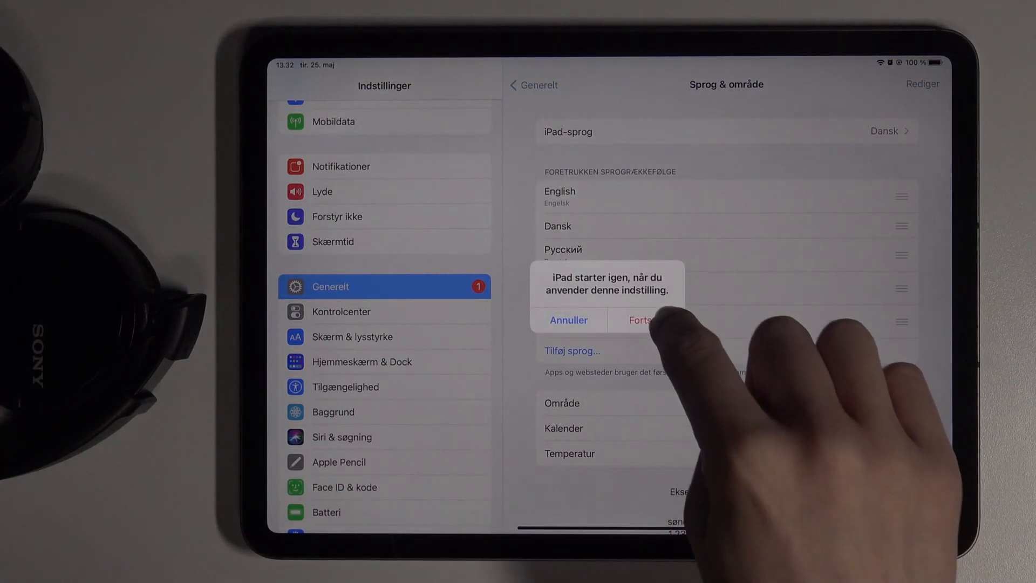
{"action": "left_click", "coordinate": [641, 320]}
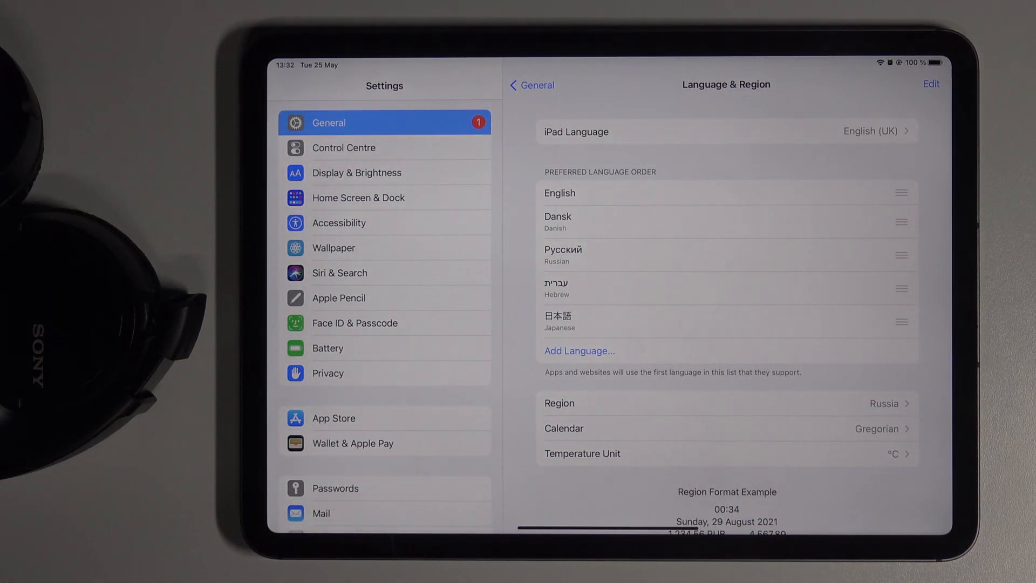
- Delete Dansk, Russian, Hebrew and Japanese from preferred languages, leaving English, and confirm the restart
{"action": "left_click", "coordinate": [930, 84]}
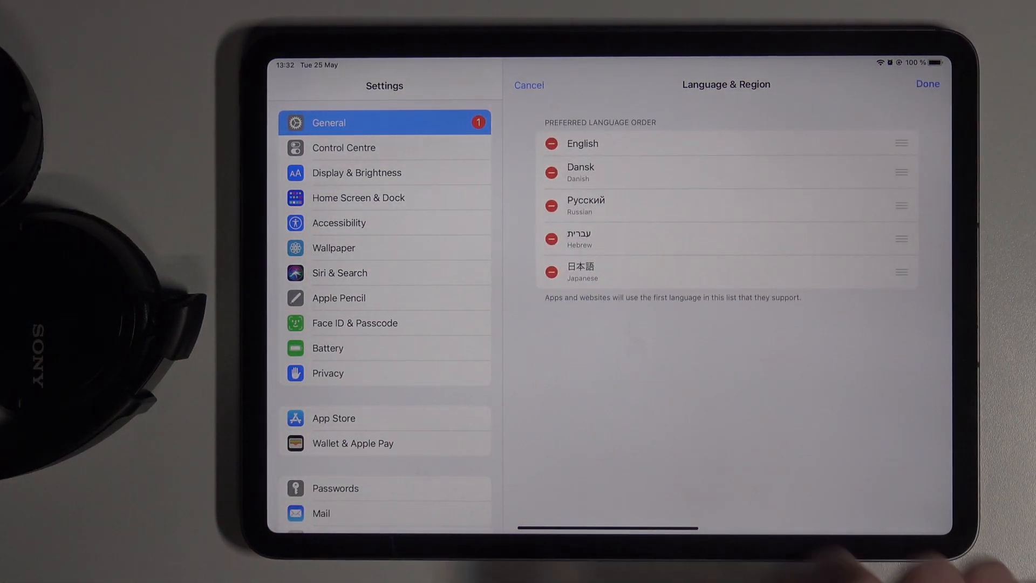
{"action": "left_click", "coordinate": [551, 205]}
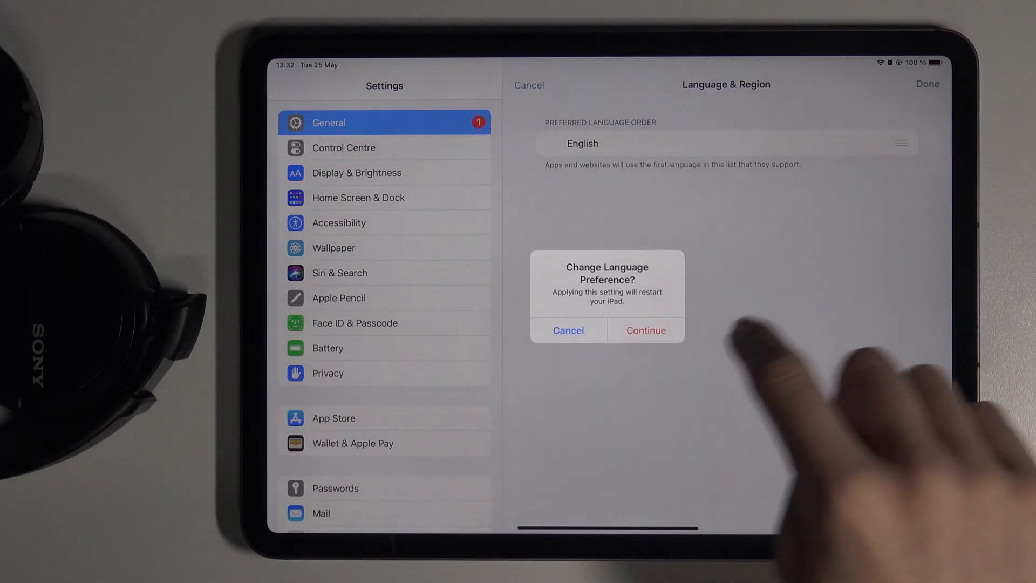
{"action": "left_click", "coordinate": [645, 329]}
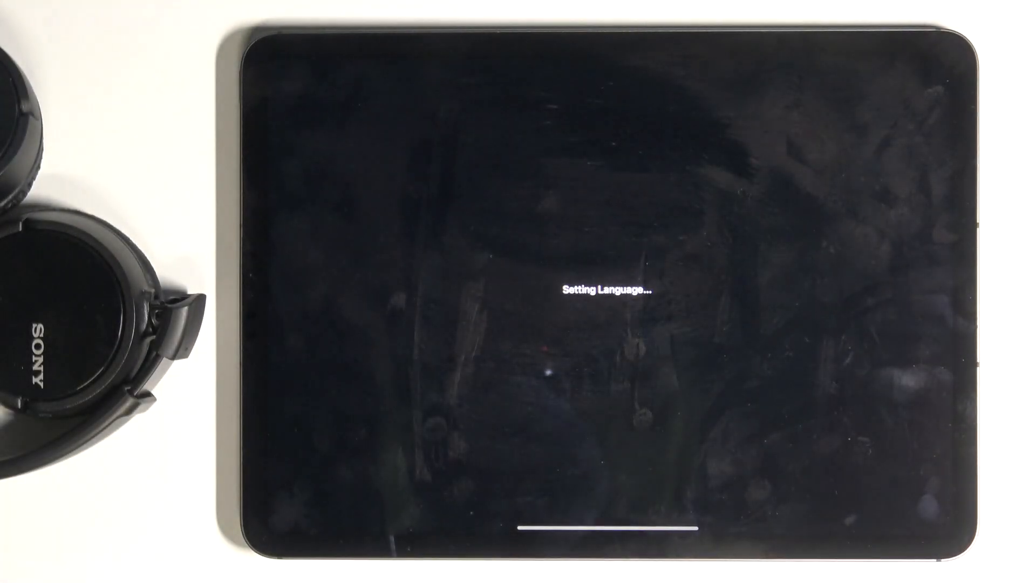